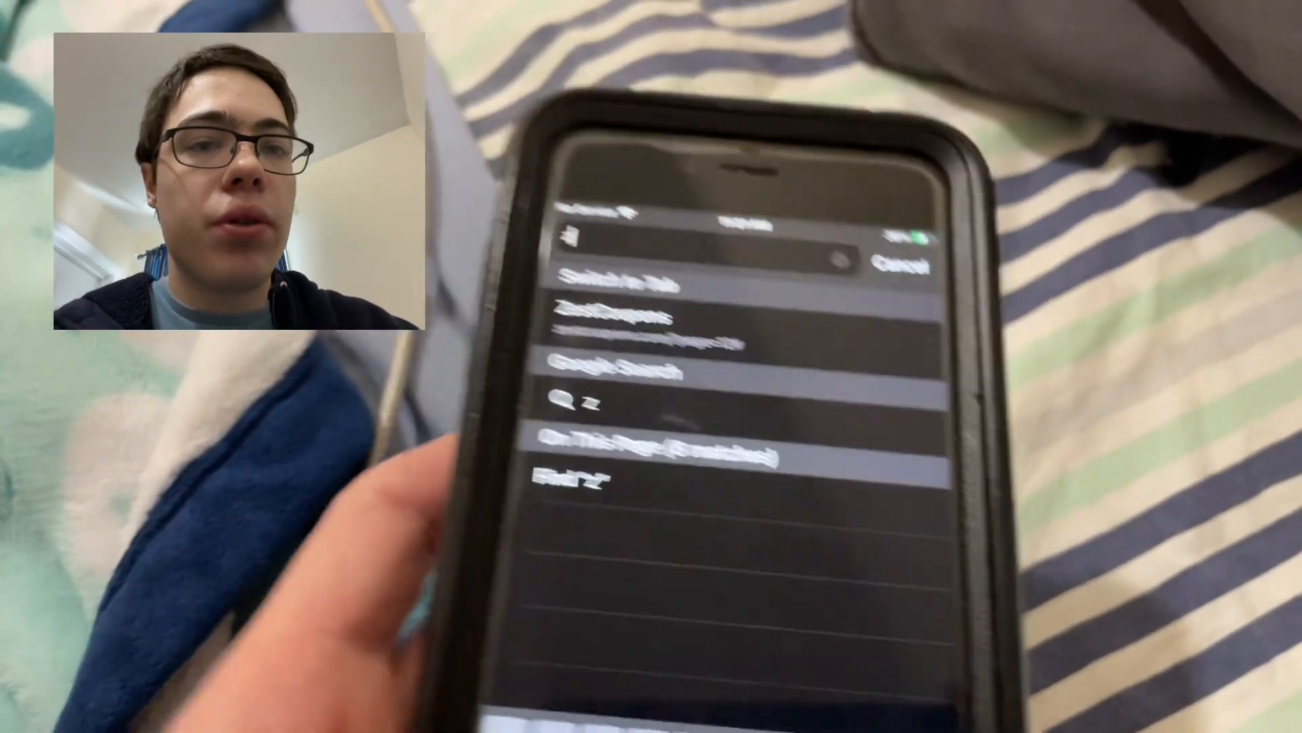
Type "zu" in Safari's address bar and choose the Zumods.com suggestion.
{"action": "type", "text": "u"}
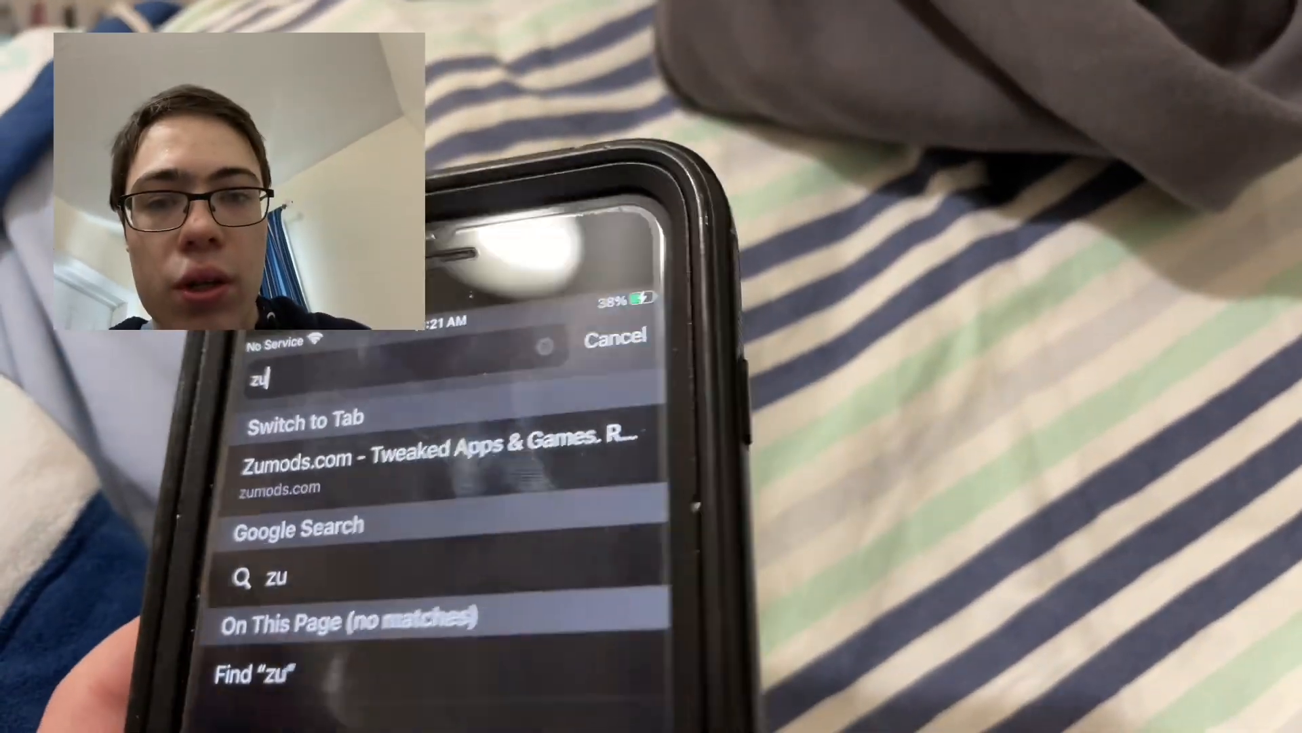
{"action": "left_click", "coordinate": [433, 461]}
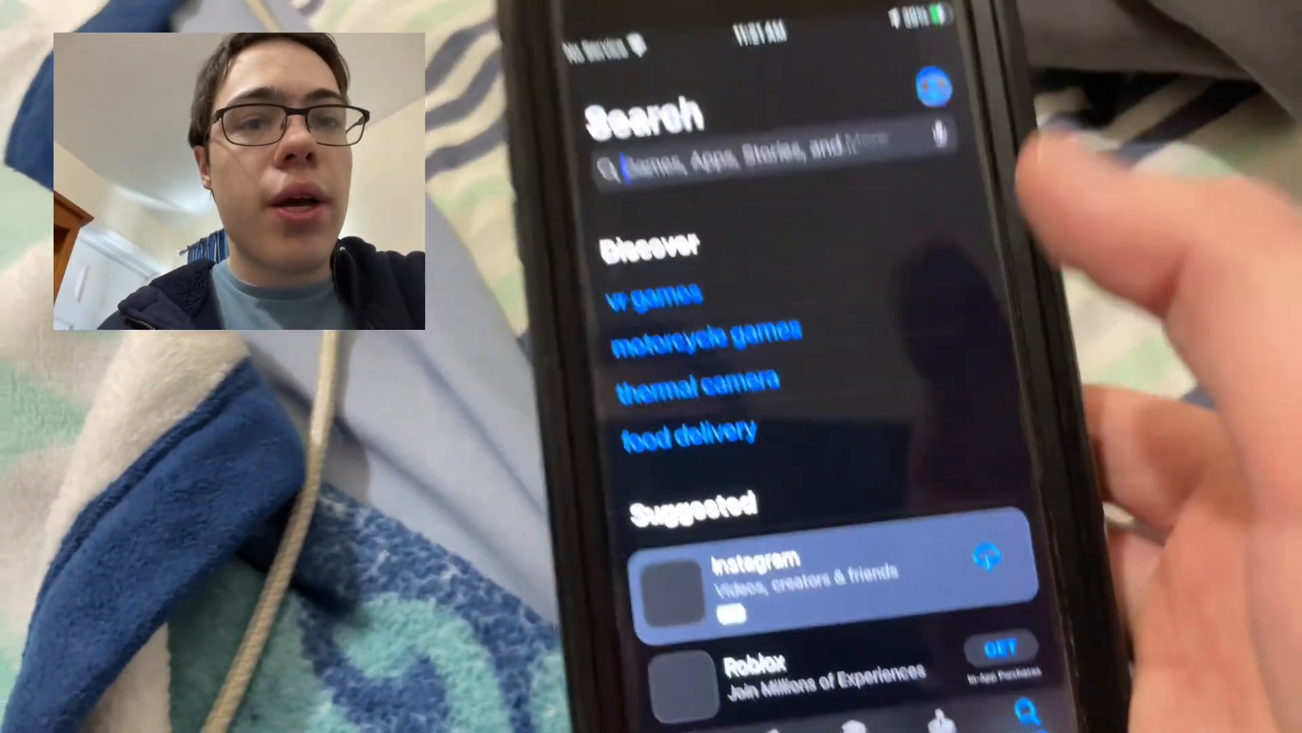
{"action": "left_click", "coordinate": [748, 158]}
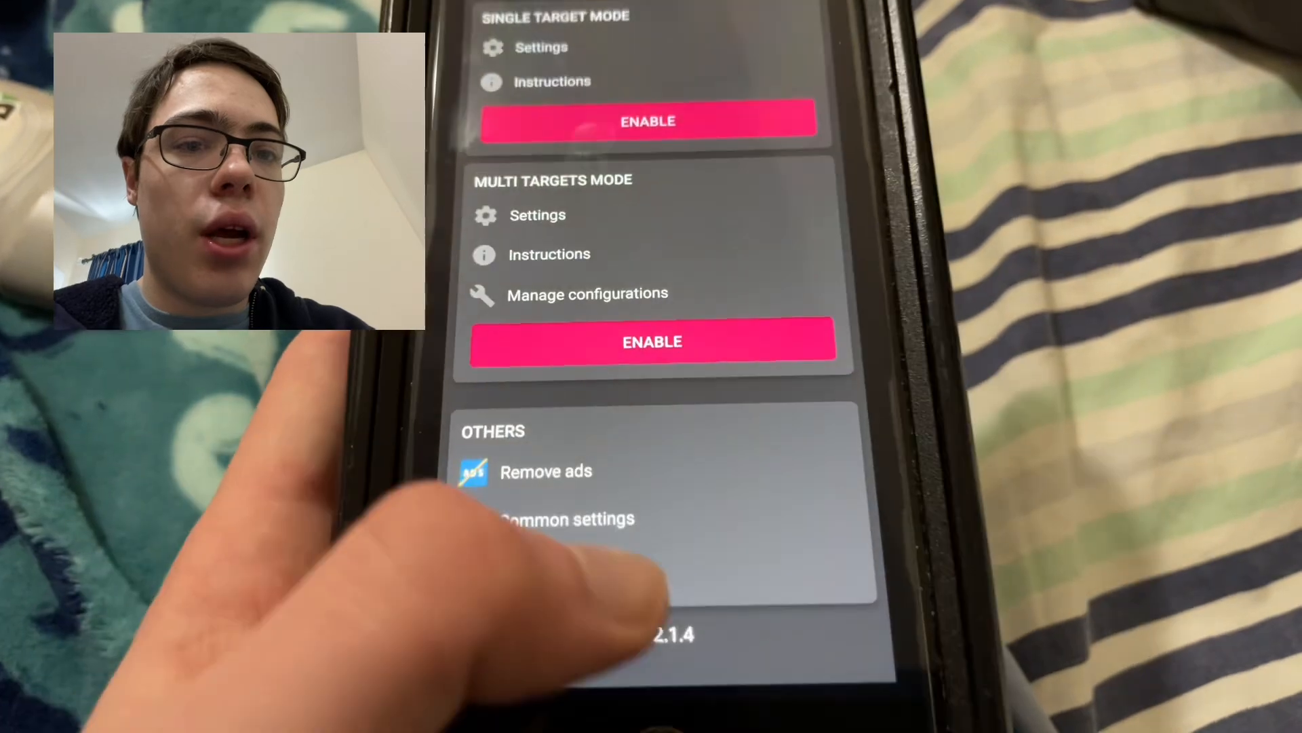
Scroll Auto Clicker to the top to show the Single Target and Multi Targets panels.
{"action": "scroll", "scroll_direction": "down", "scroll_amount": 3}
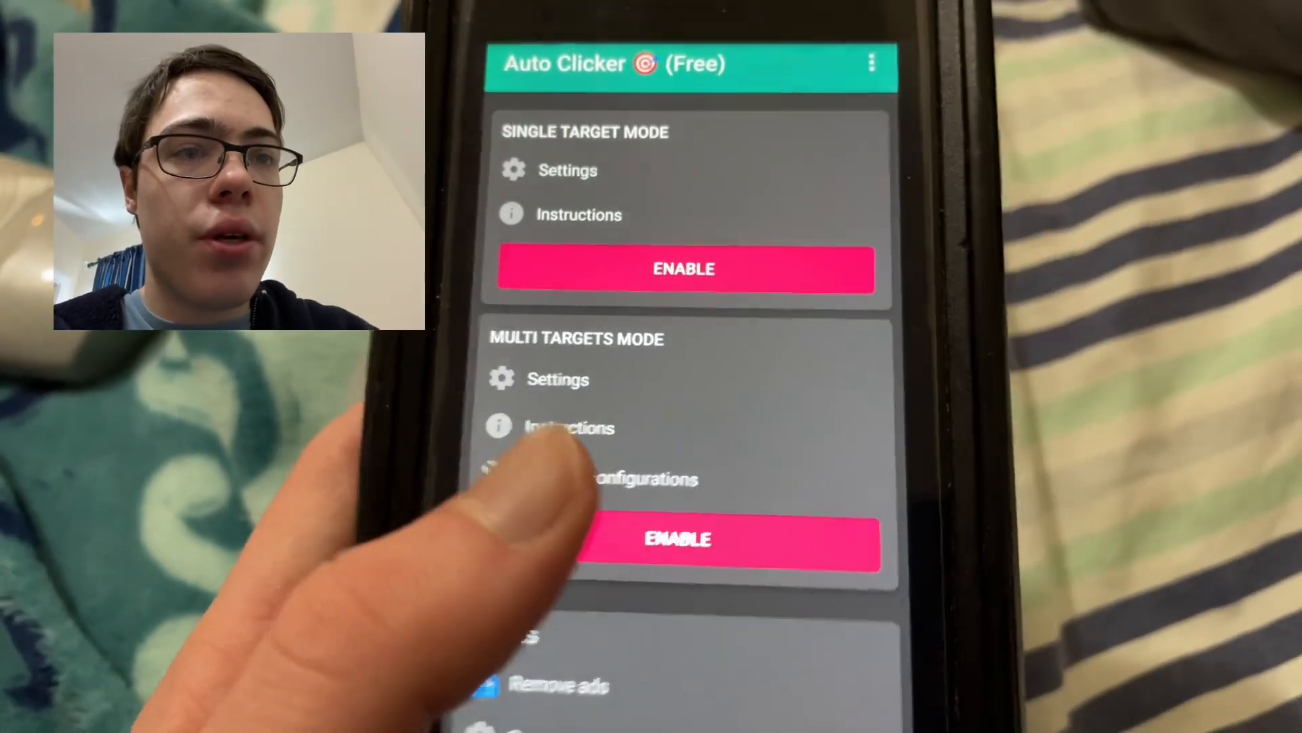